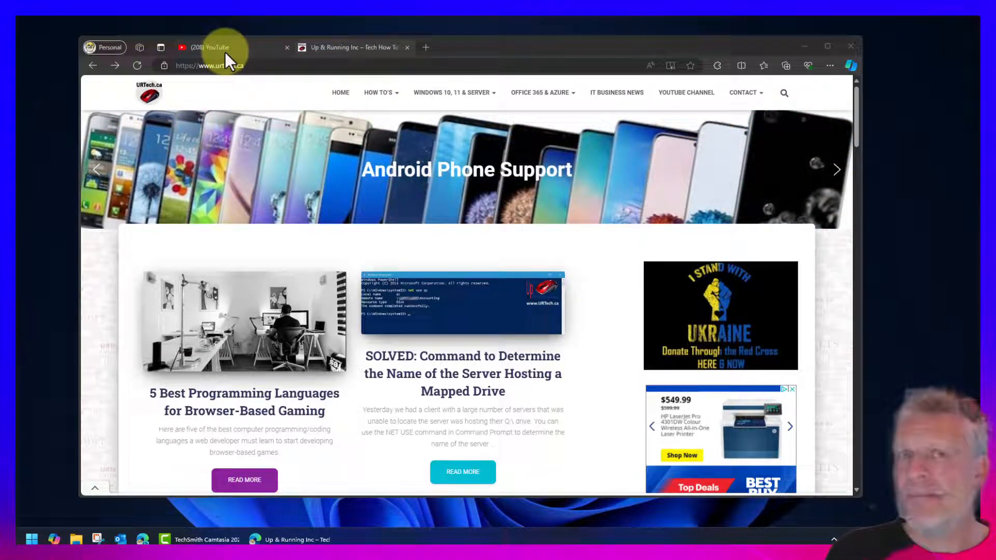
pyautogui.moveTo(231, 54)
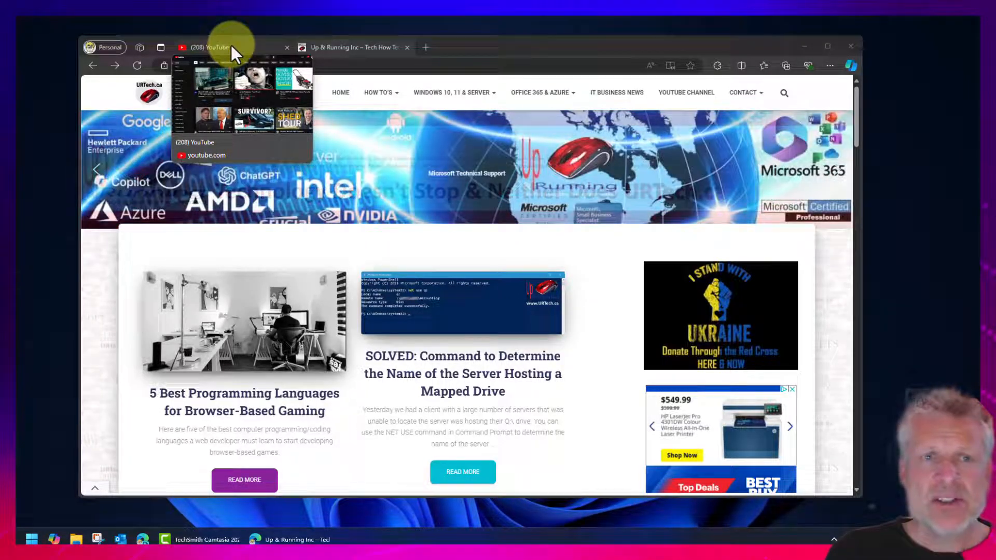
# Switch from the URTech website to the YouTube channel tab.
pyautogui.click(207, 48)
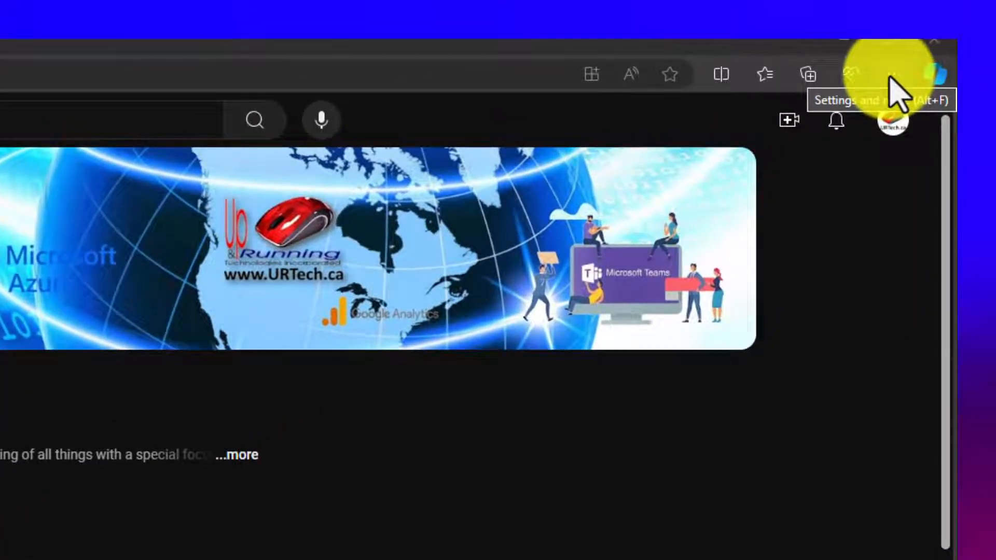
# Turn off 'Use graphics acceleration when available' in System settings and restart Edge.
pyautogui.click(876, 75)
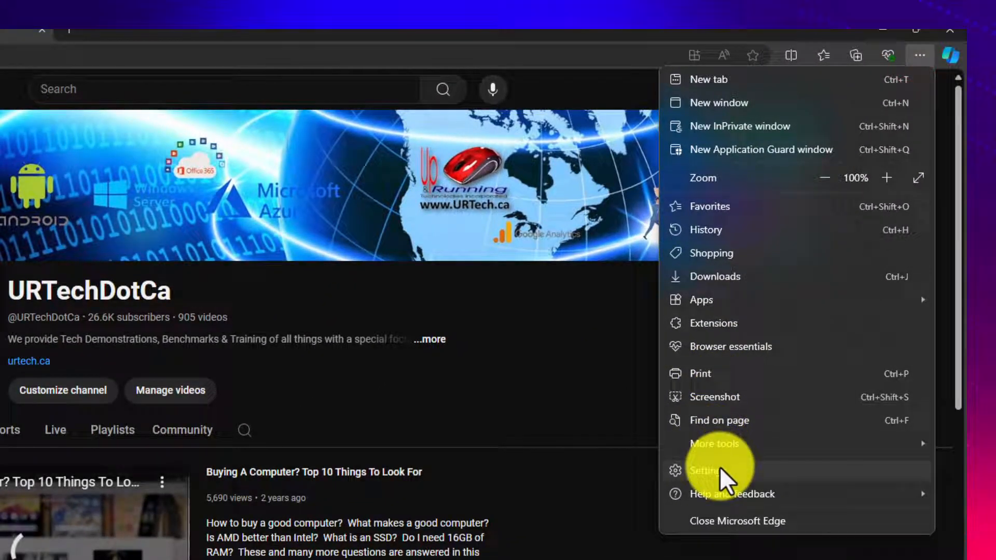
pyautogui.click(708, 471)
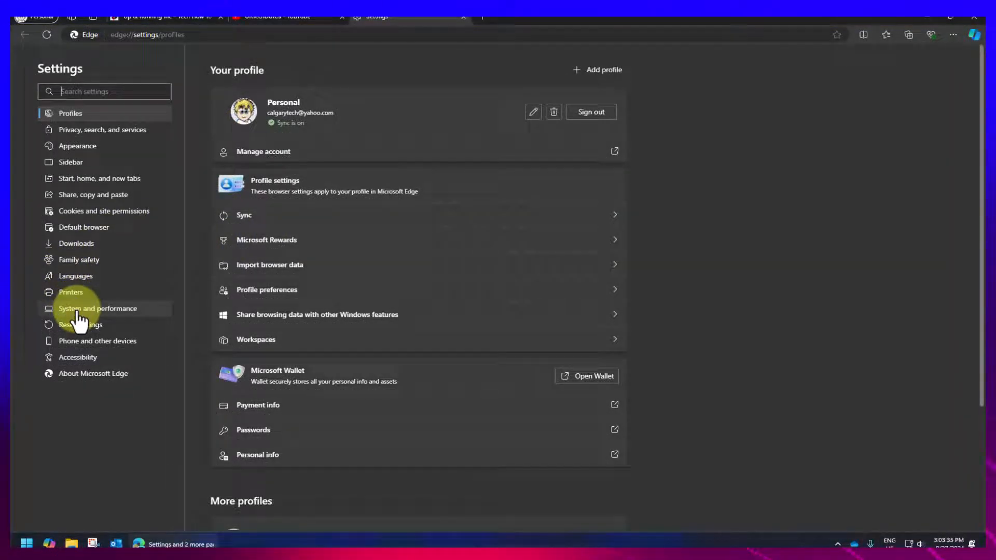
pyautogui.click(97, 309)
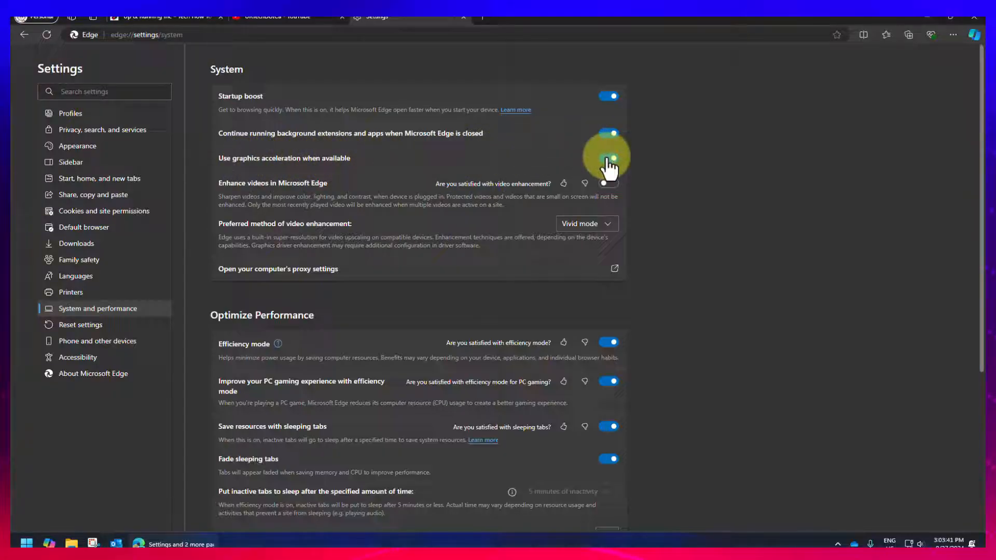
pyautogui.click(608, 157)
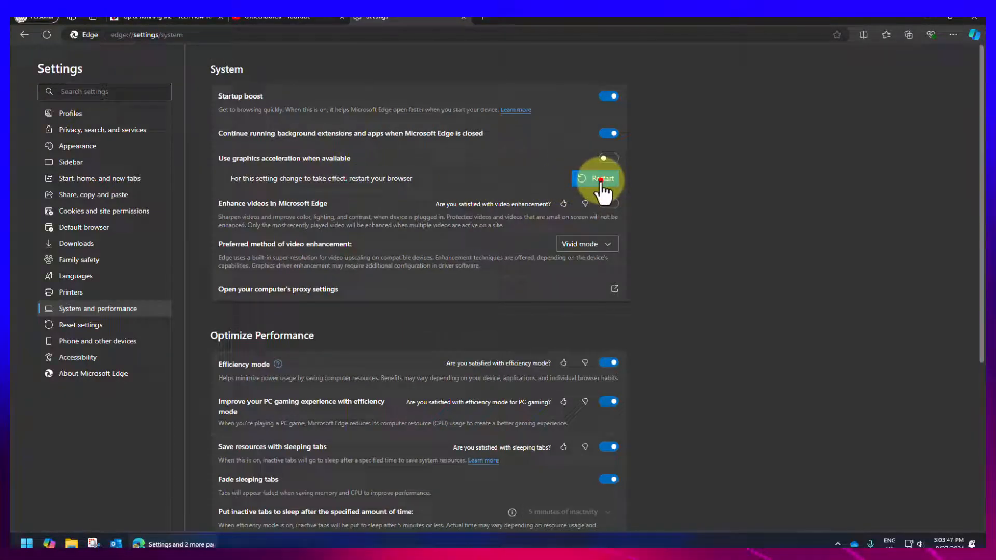
pyautogui.click(598, 178)
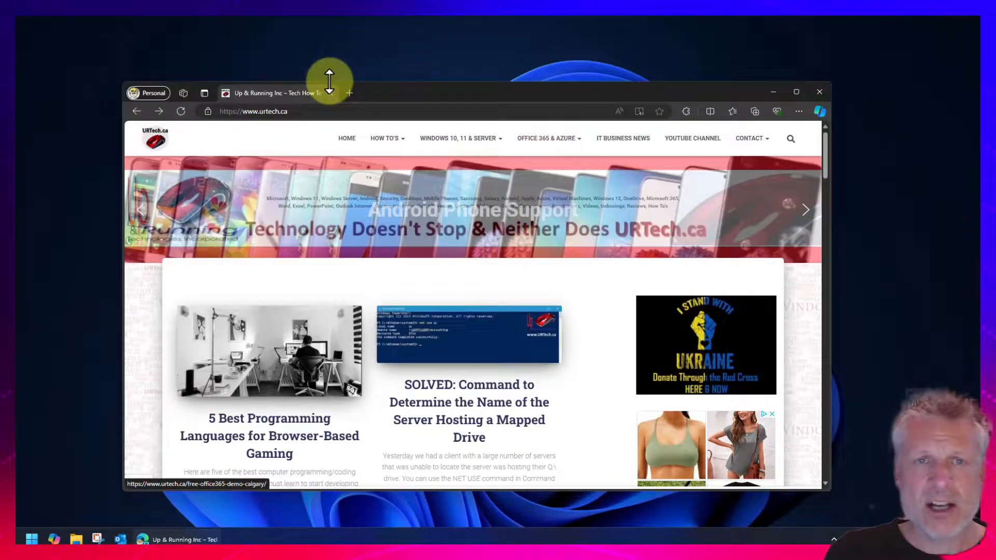
# Close the Edge window, leaving only the desktop.
pyautogui.click(349, 94)
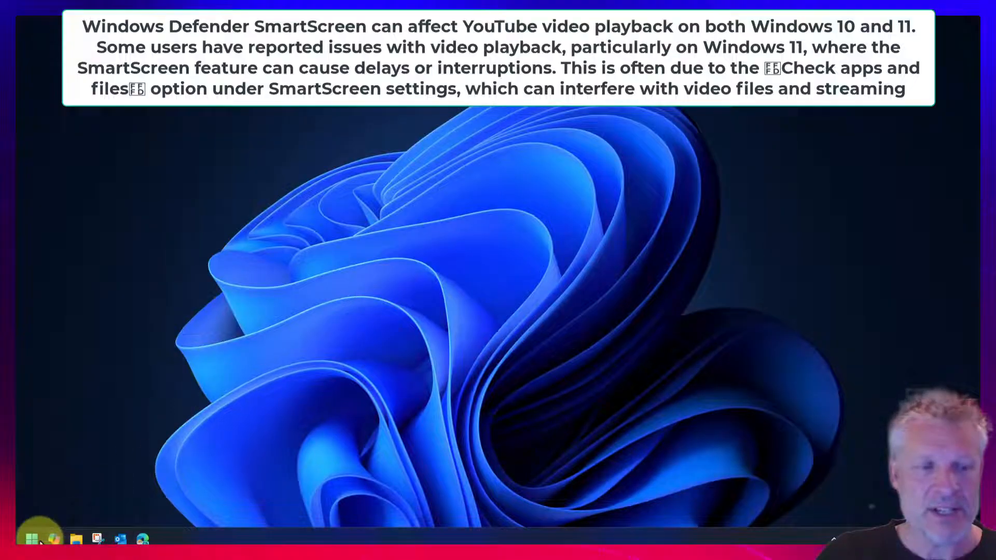
# Launch Windows Settings from Start and search for 'smartscreen'.
pyautogui.click(33, 537)
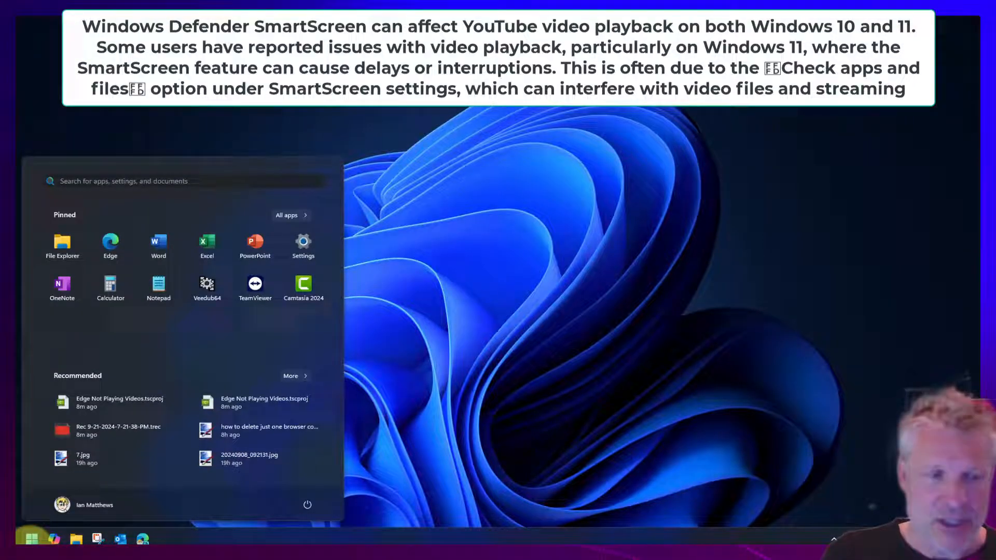
pyautogui.moveTo(308, 247)
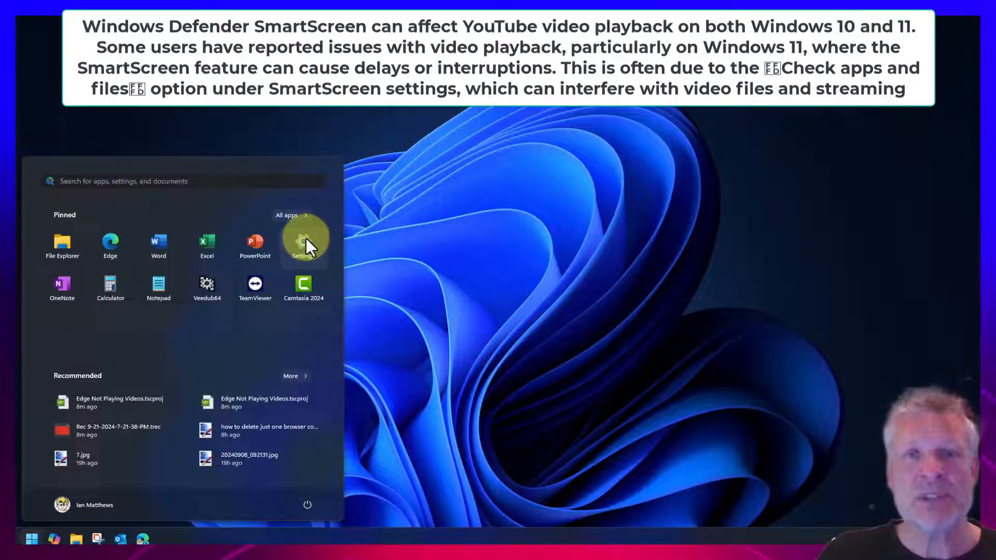
pyautogui.click(303, 240)
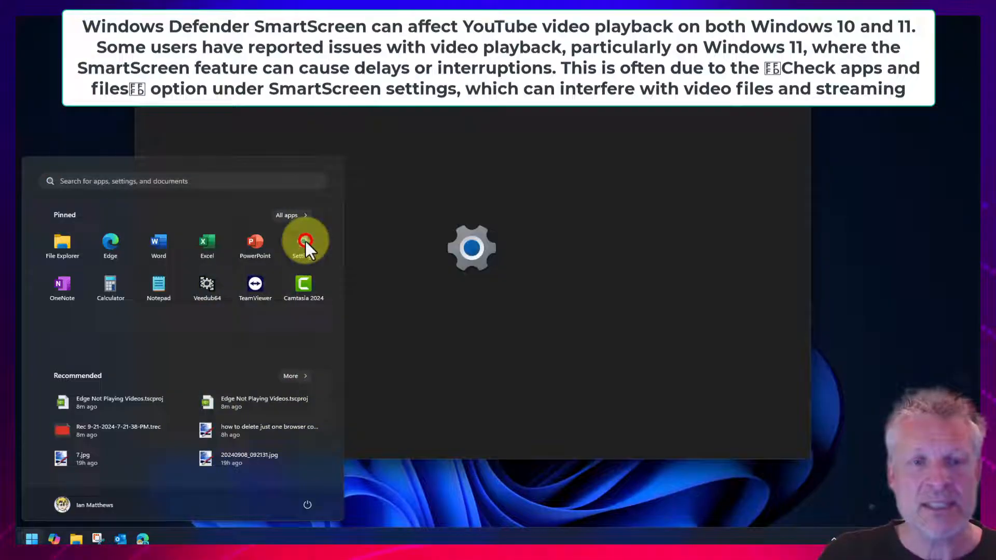
pyautogui.click(305, 240)
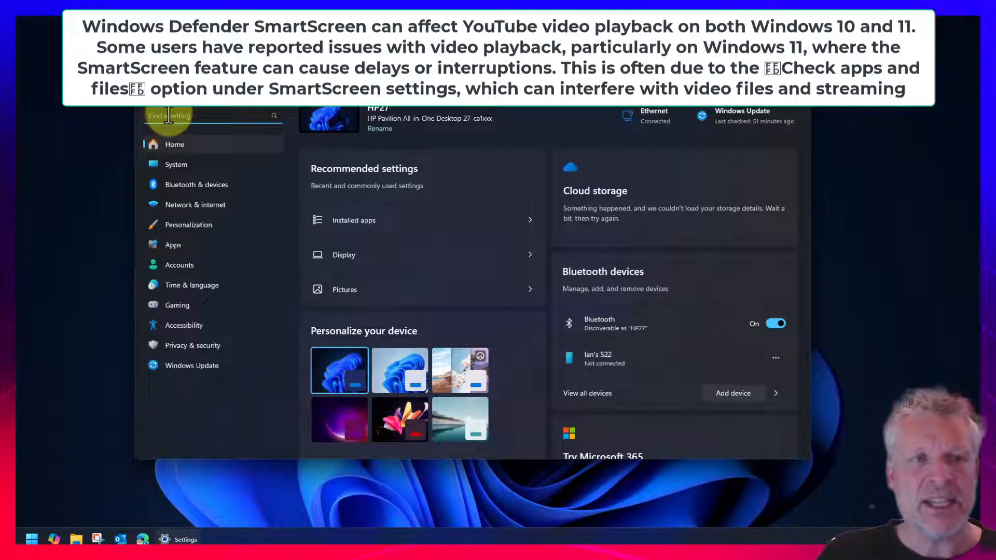
pyautogui.write('smal')
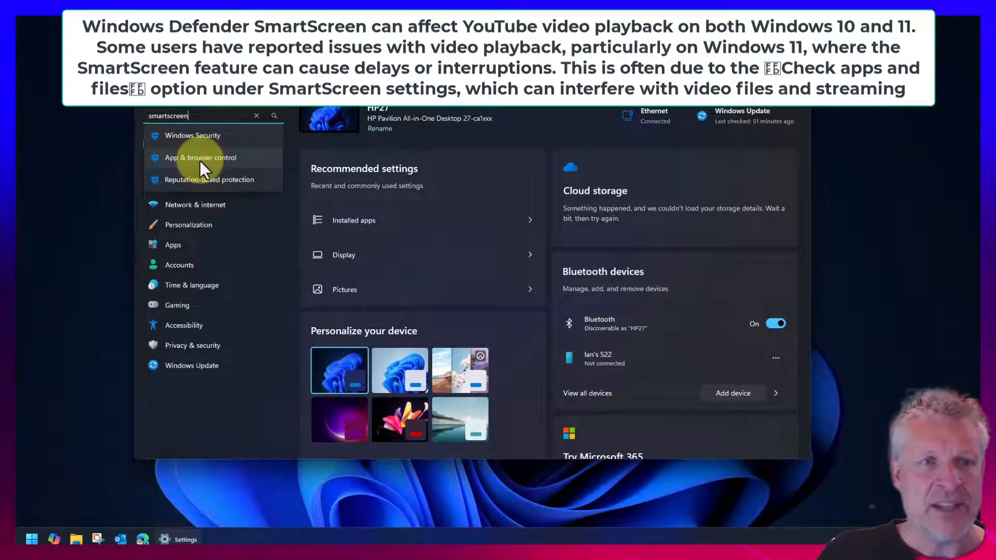
pyautogui.moveTo(234, 187)
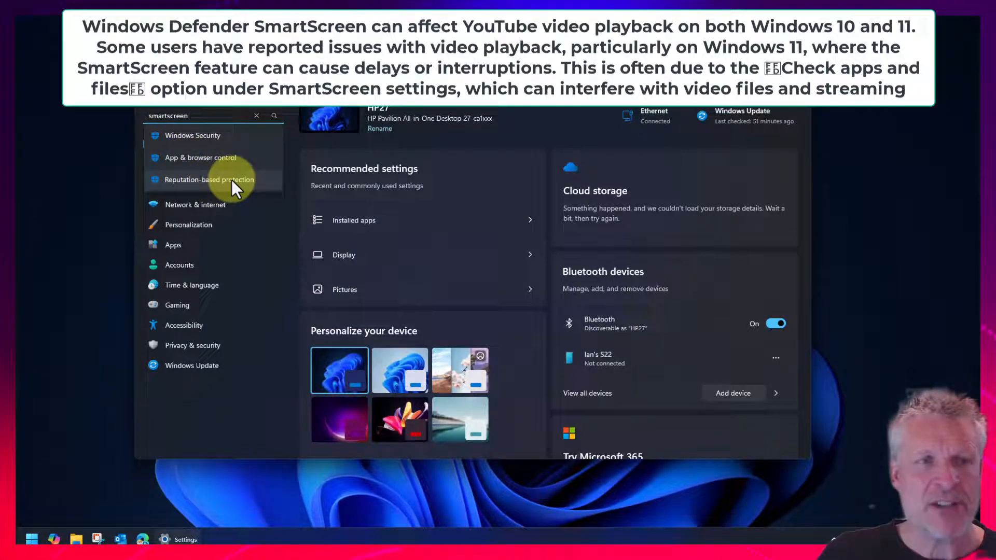
pyautogui.moveTo(200, 141)
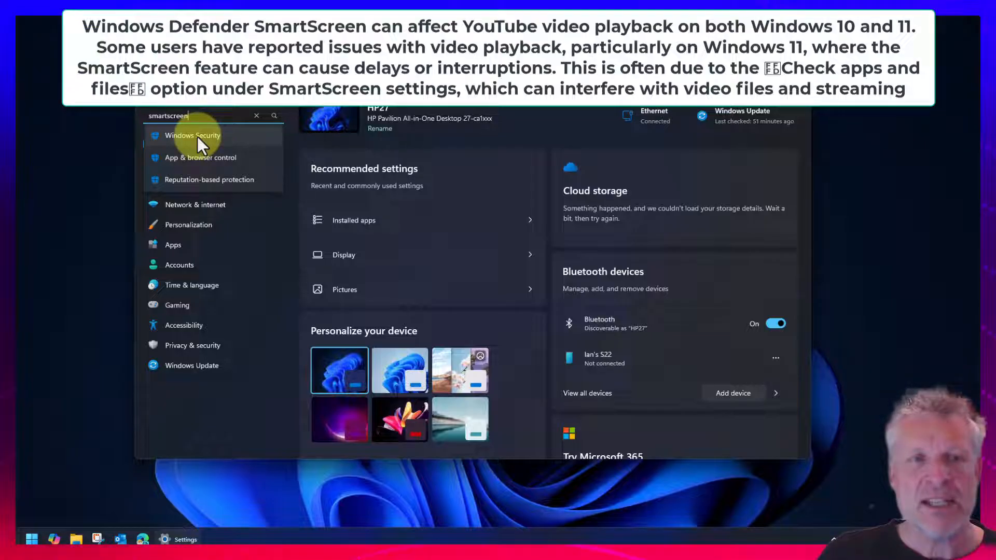
# Turn SmartScreen for Microsoft Edge off under Reputation-based protection, then close the windows.
pyautogui.click(193, 135)
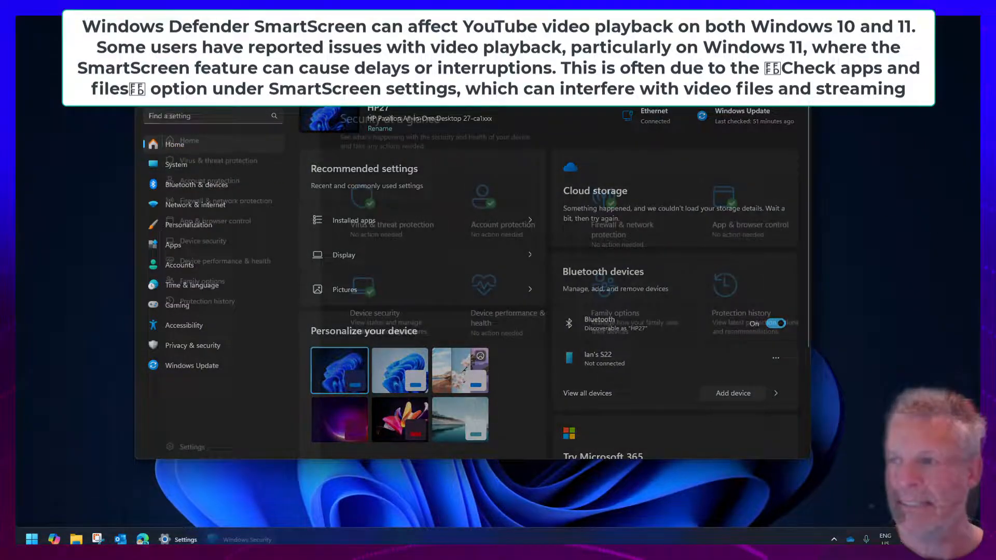
pyautogui.click(214, 220)
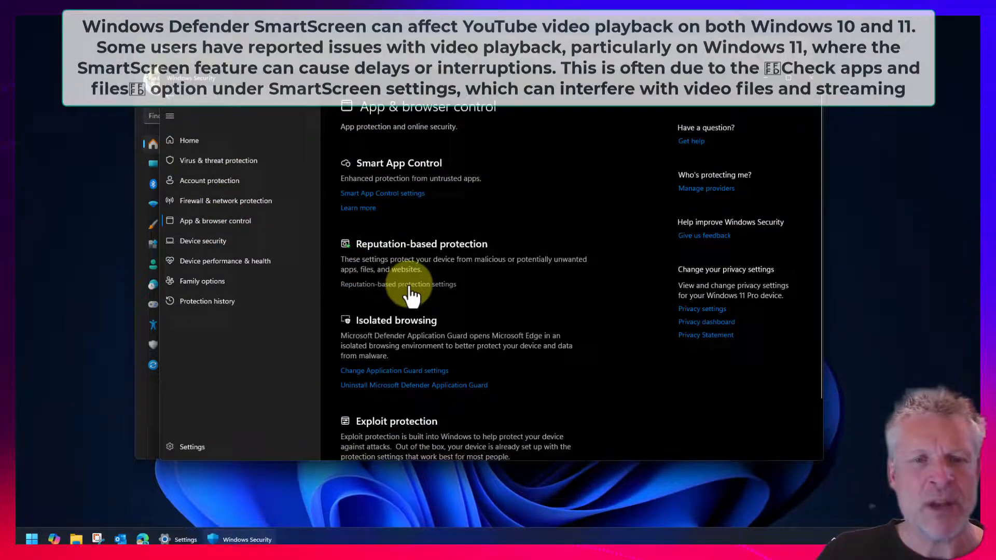
pyautogui.click(398, 285)
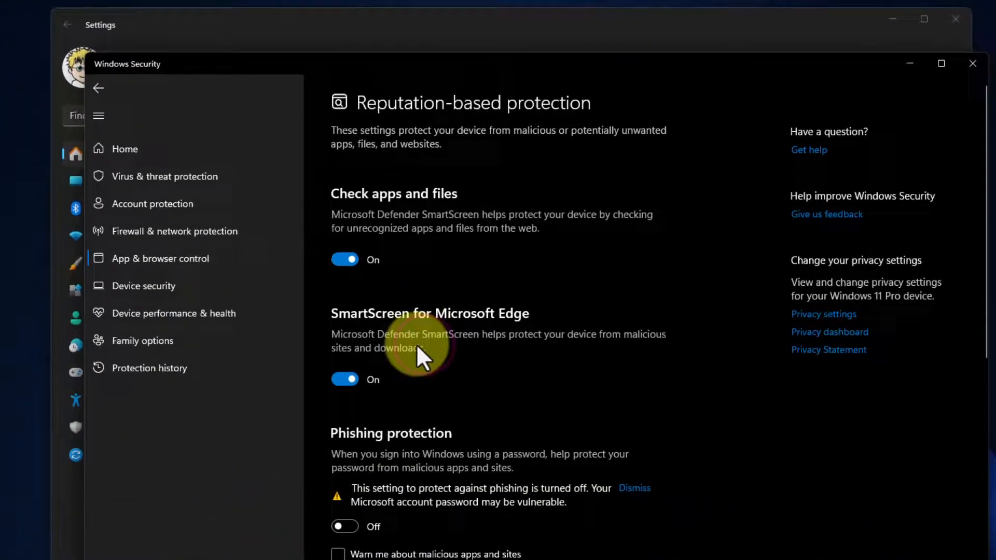
pyautogui.click(345, 380)
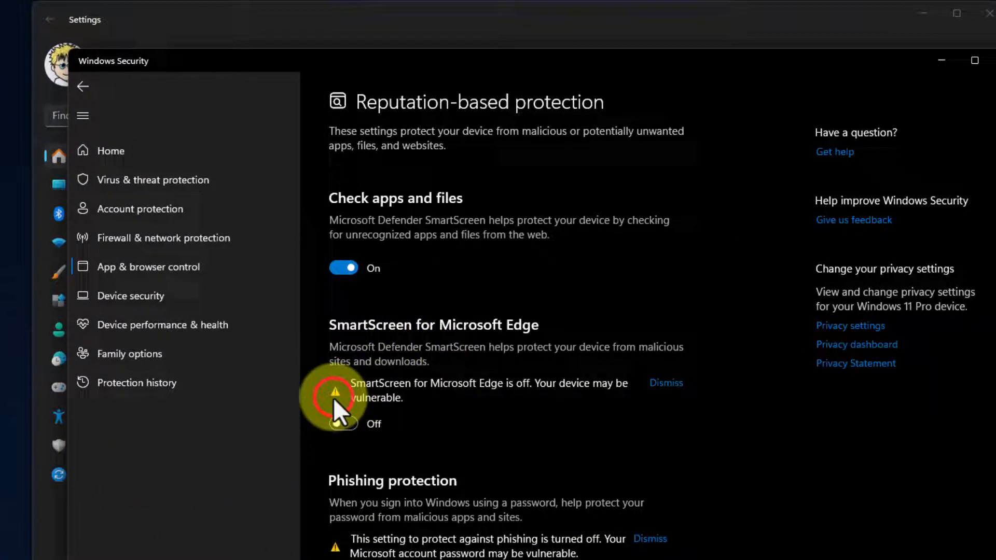
pyautogui.moveTo(509, 402)
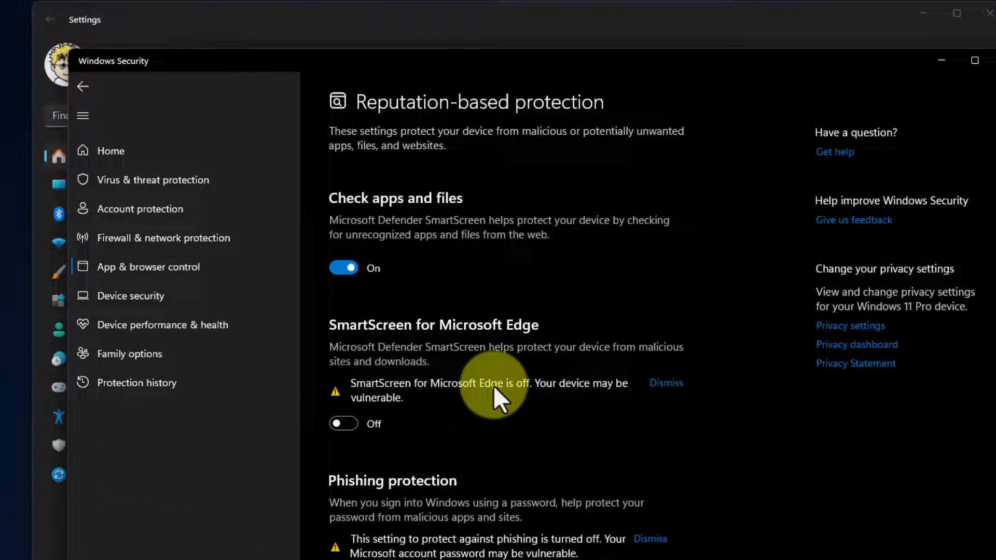
pyautogui.click(666, 383)
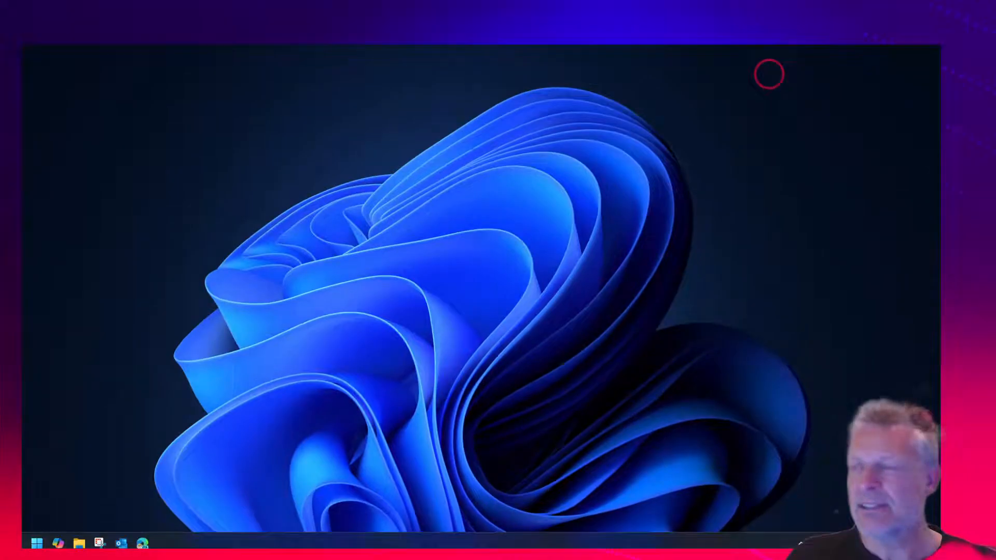
# Relaunch Microsoft Edge from the taskbar.
pyautogui.click(142, 543)
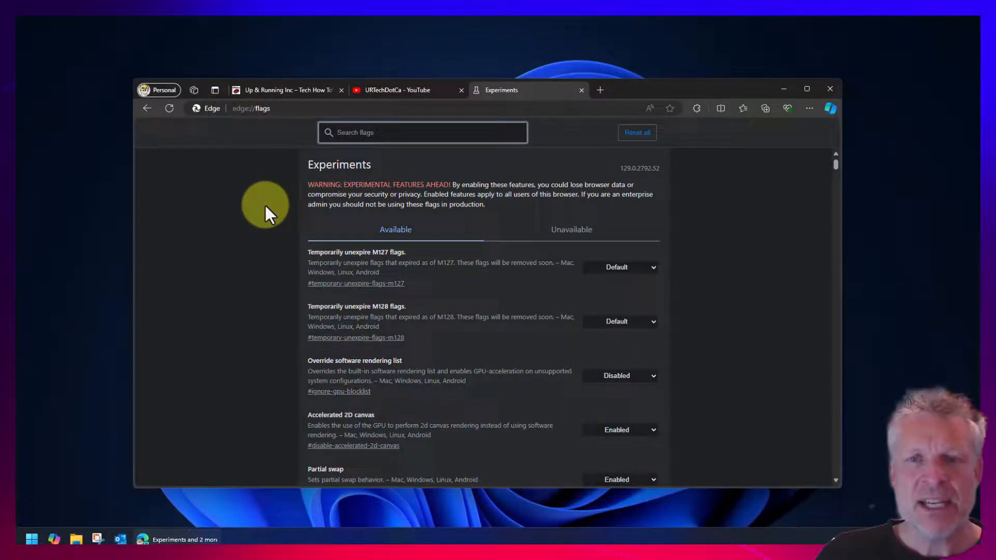
# Scroll through the Experiments list on the edge://flags page.
pyautogui.scroll(-3)
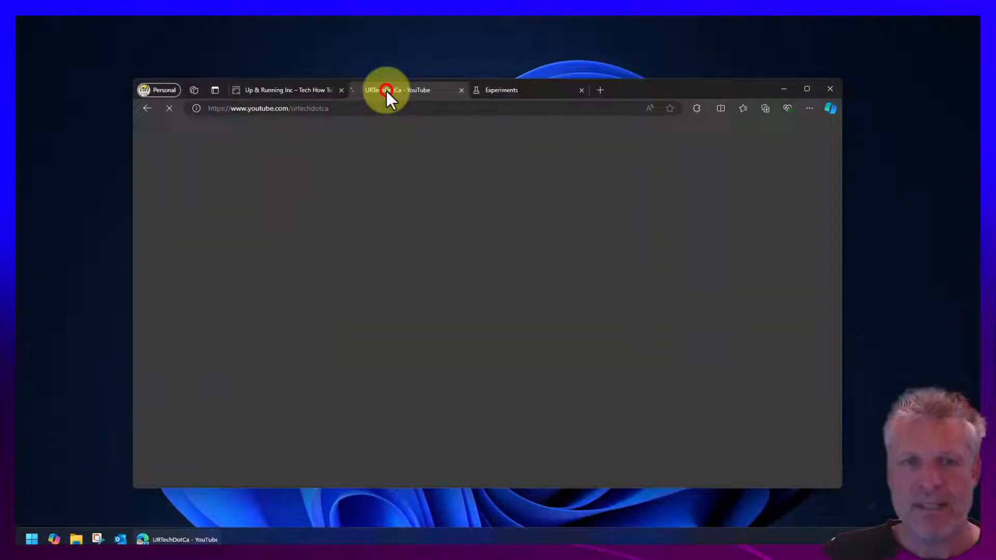
# Return to the YouTube tab so the URTechDotCa channel page reloads.
pyautogui.click(386, 90)
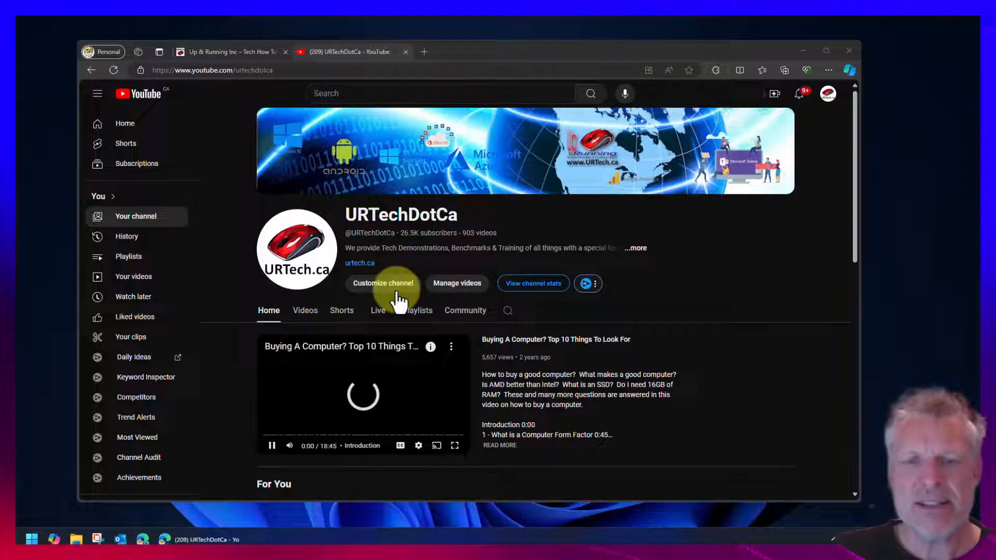
pyautogui.moveTo(724, 245)
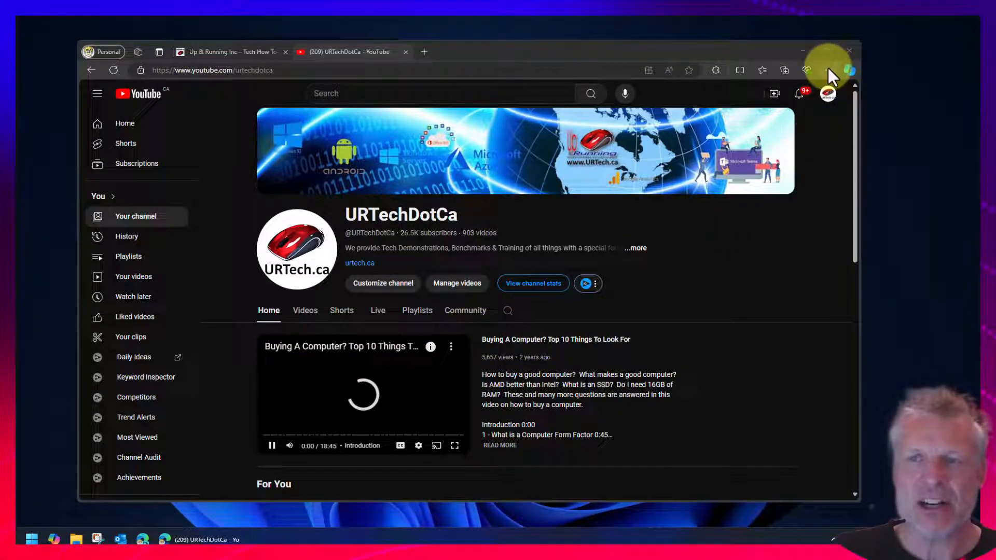
# Go to 'Privacy, search, and services' in Settings and scroll to 'Delete browsing data'.
pyautogui.click(828, 70)
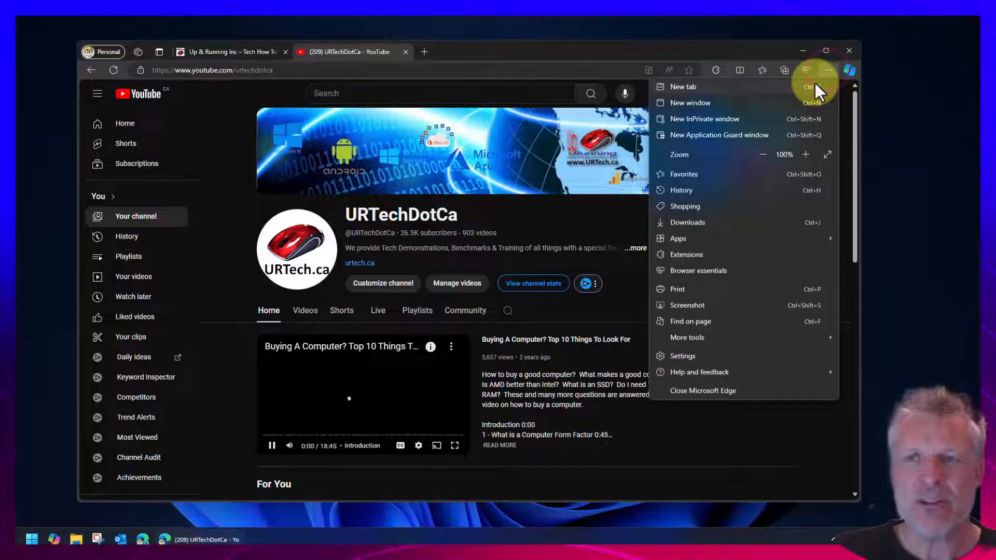
pyautogui.moveTo(686, 358)
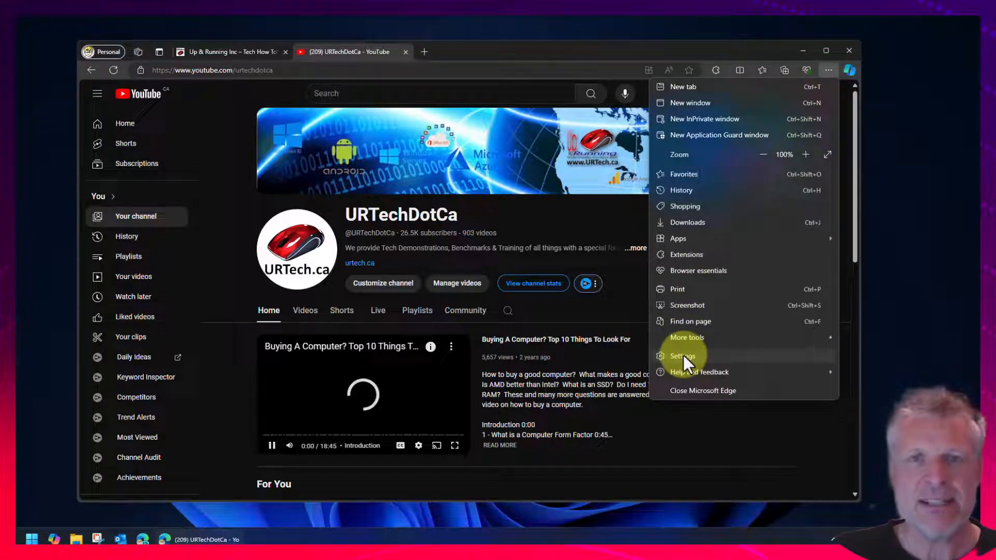
pyautogui.click(682, 356)
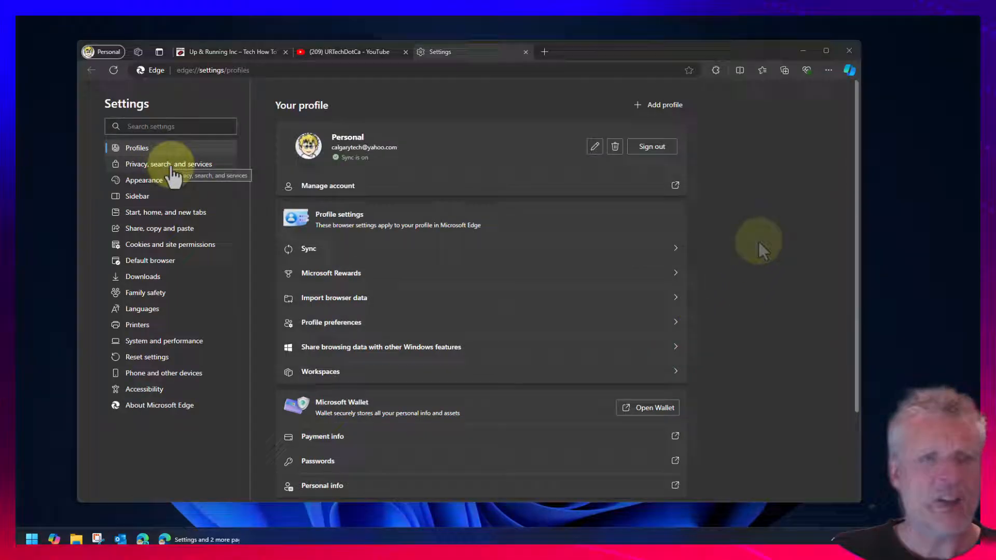
pyautogui.click(168, 164)
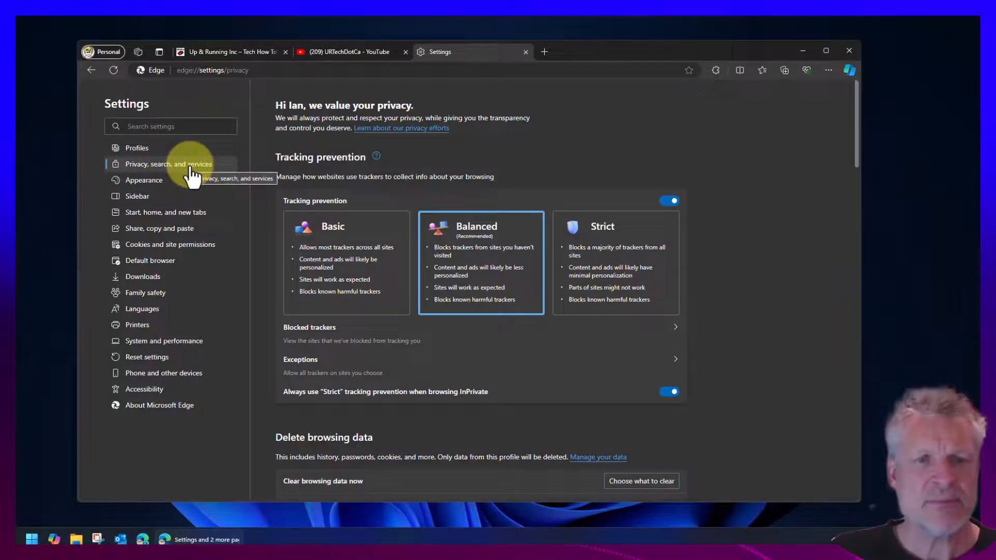
pyautogui.scroll(-3)
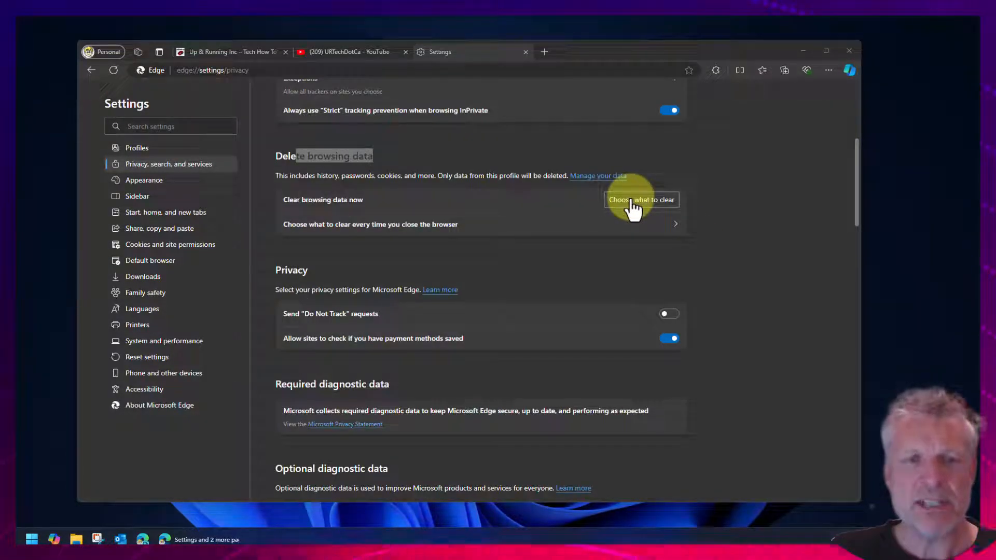
# Set the delete browsing data time range to All time.
pyautogui.click(641, 200)
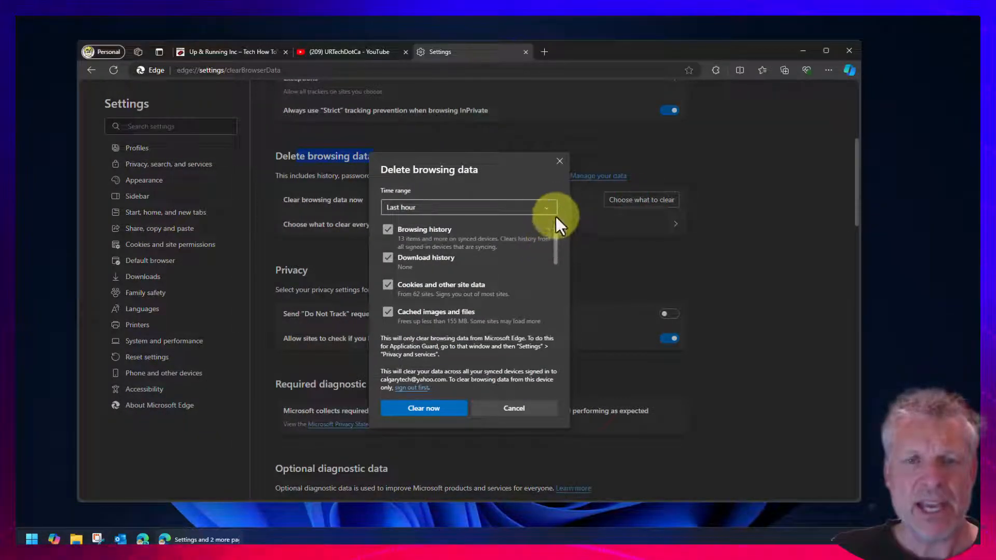
pyautogui.click(468, 207)
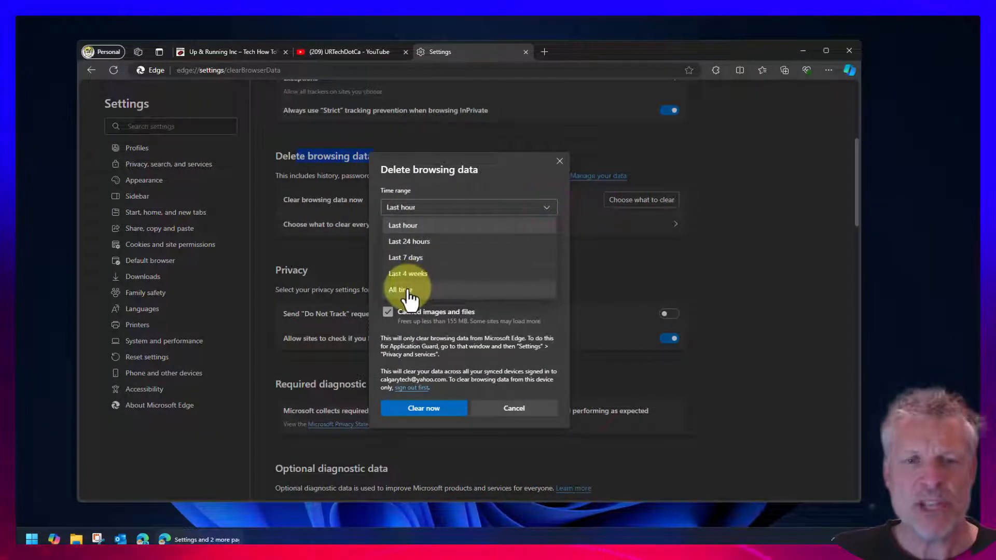
pyautogui.click(400, 290)
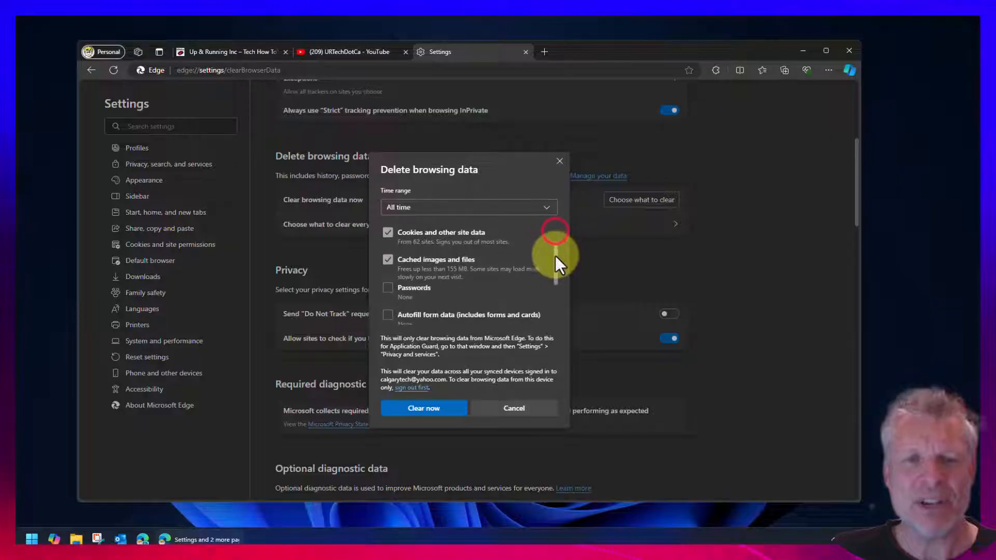
pyautogui.scroll(-3)
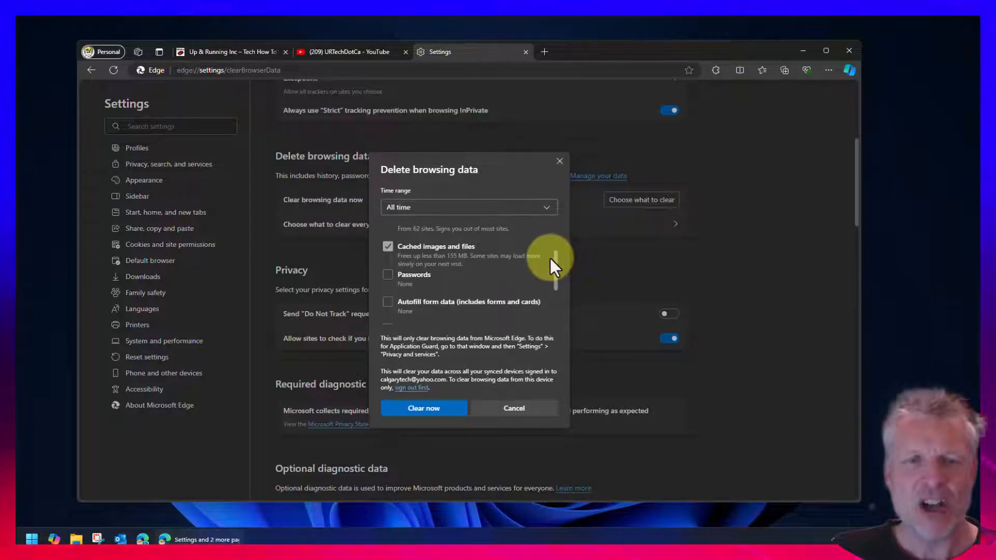
pyautogui.moveTo(556, 288)
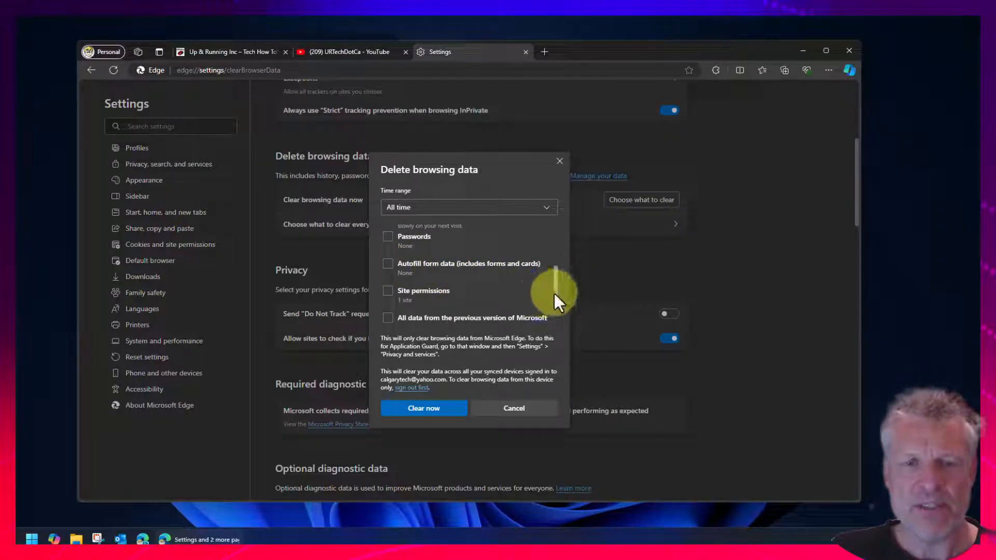
# Include site permissions and previous-version data, then clear the data now.
pyautogui.click(388, 245)
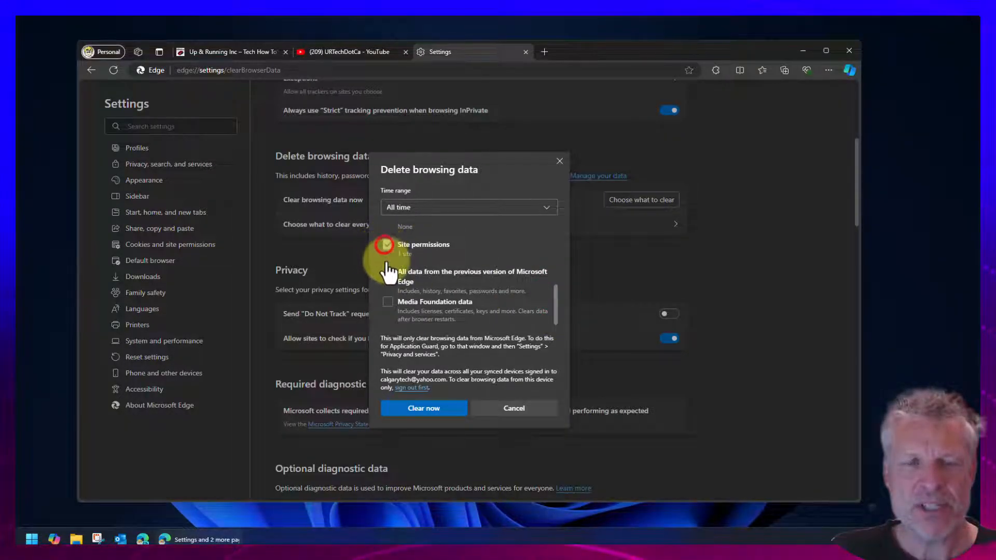
pyautogui.click(388, 245)
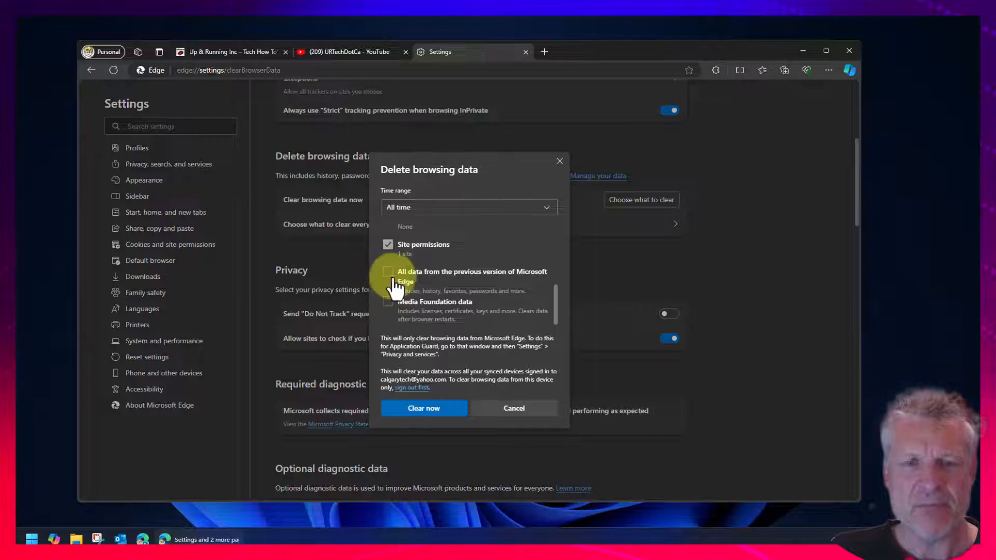
pyautogui.click(388, 272)
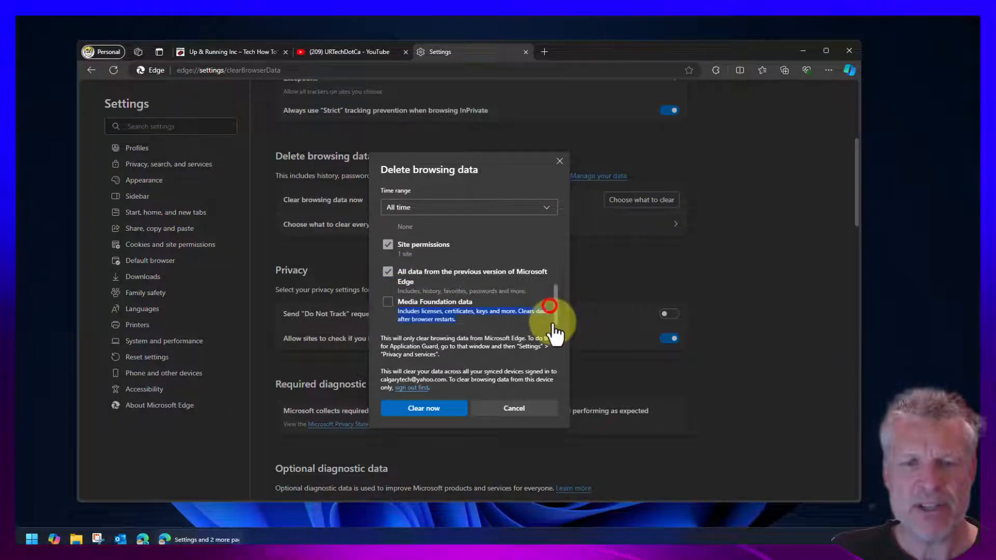
pyautogui.click(388, 302)
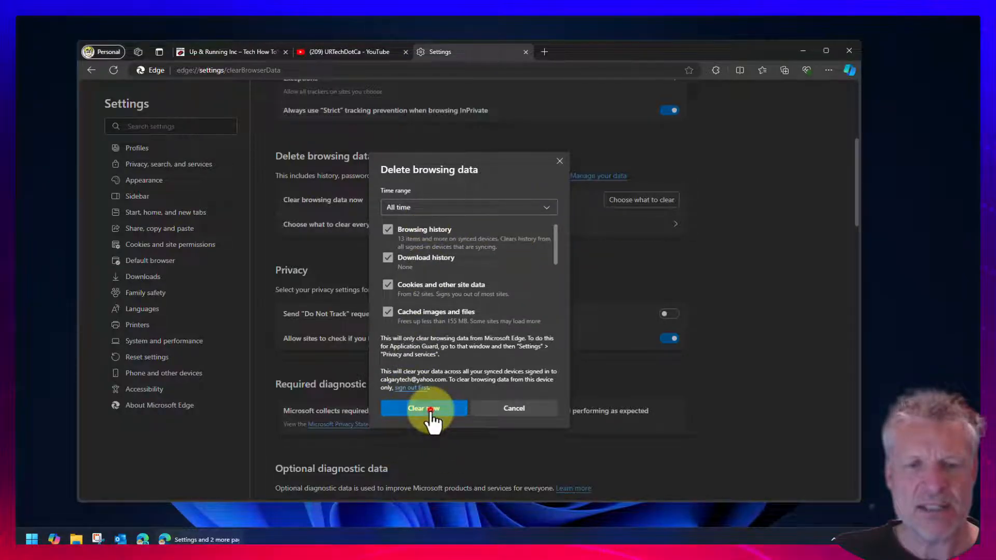
pyautogui.click(423, 409)
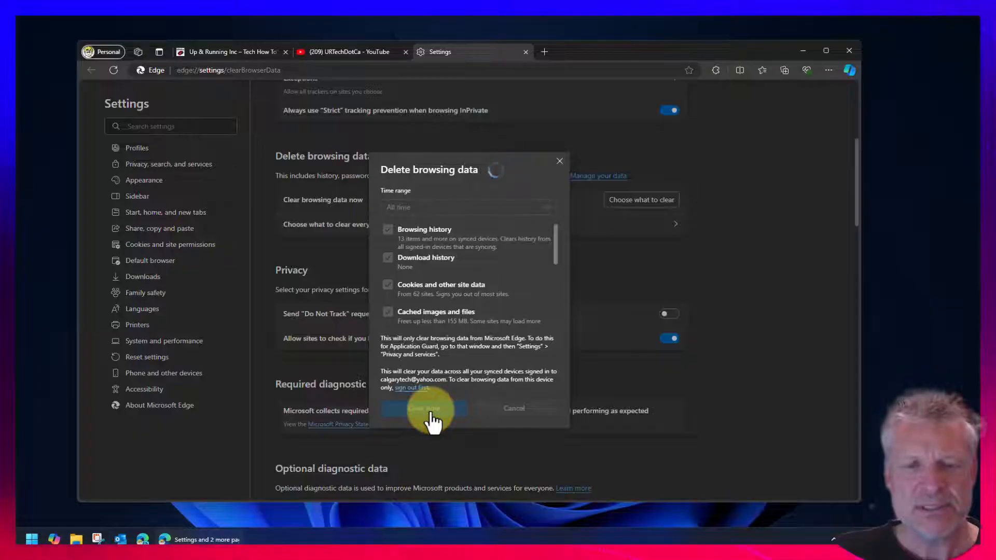
pyautogui.click(424, 408)
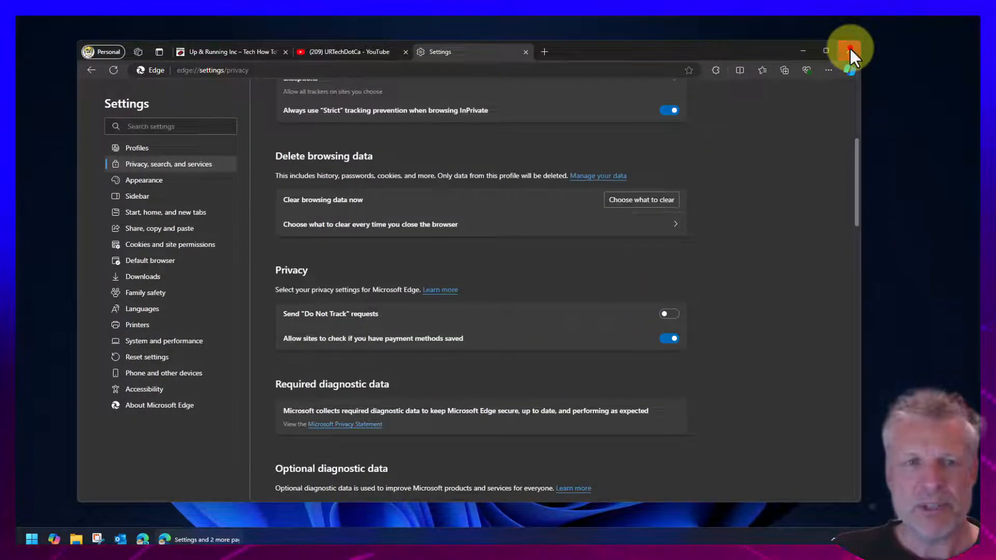
# Close Edge so it can be relaunched on the YouTube channel page.
pyautogui.click(849, 48)
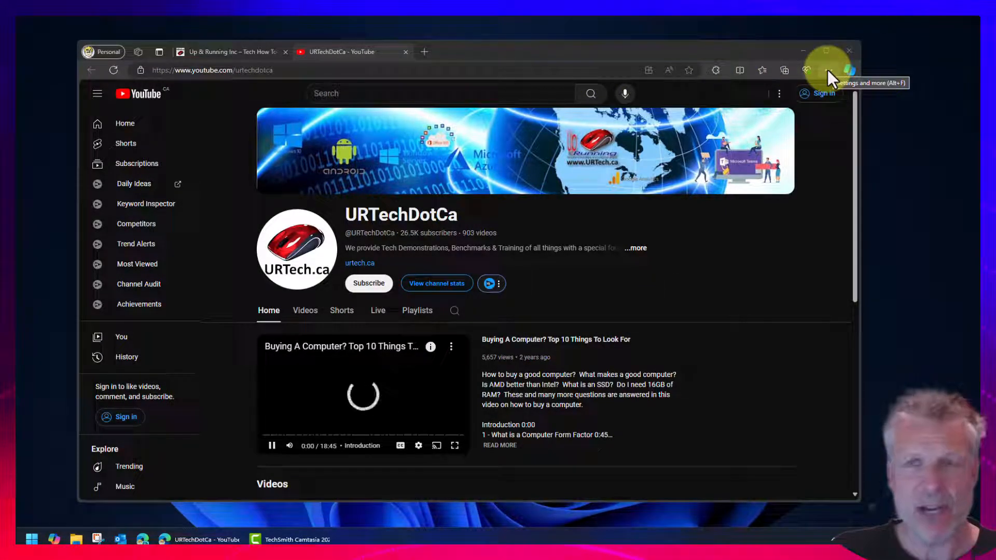
# Reset Edge settings to their default values from the Reset settings page, then close the browser.
pyautogui.click(828, 71)
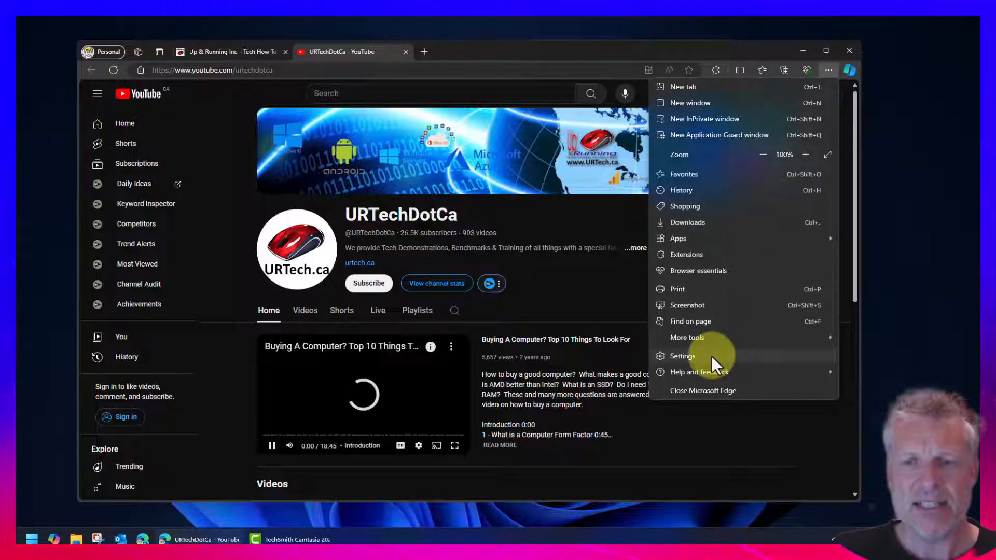
pyautogui.click(683, 356)
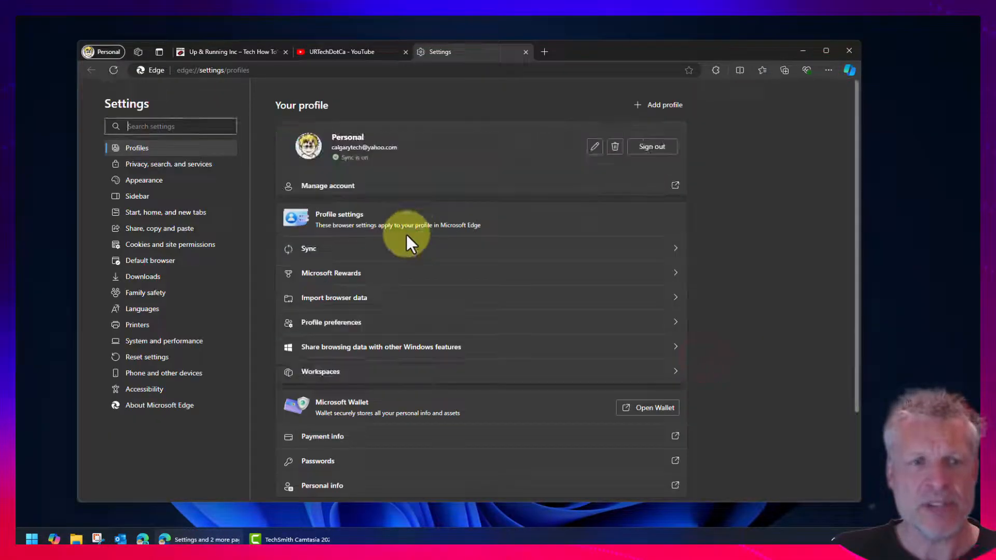
pyautogui.moveTo(115, 357)
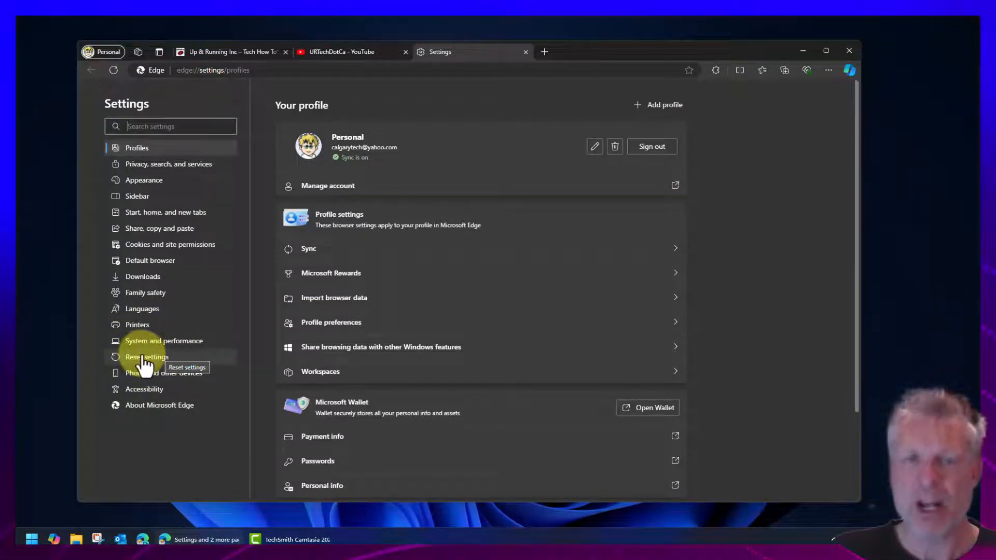
pyautogui.click(148, 357)
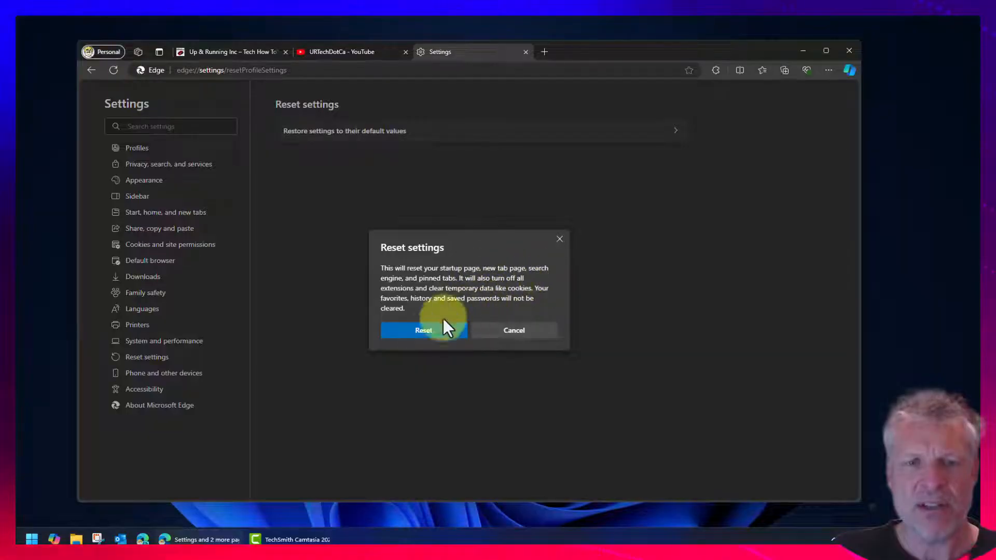
pyautogui.click(424, 330)
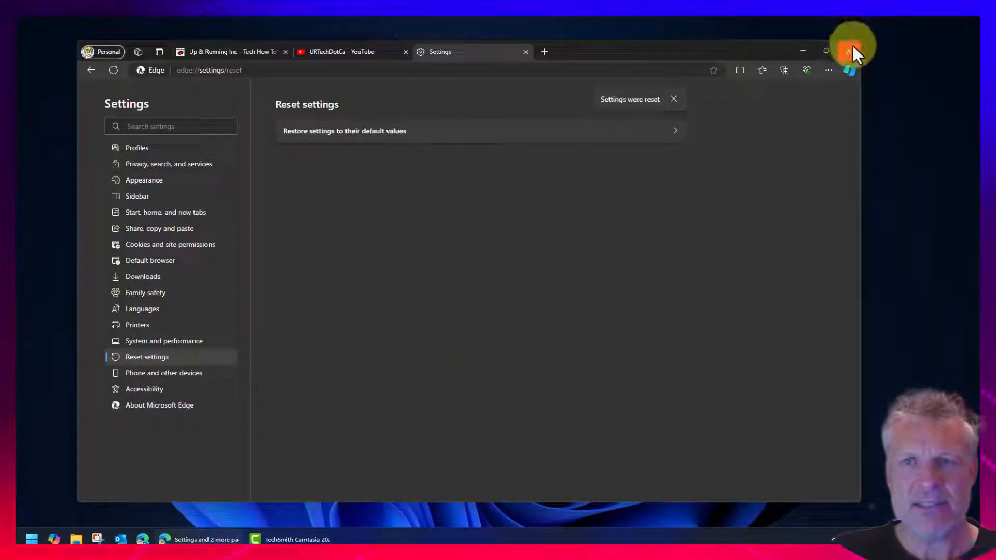
pyautogui.click(32, 539)
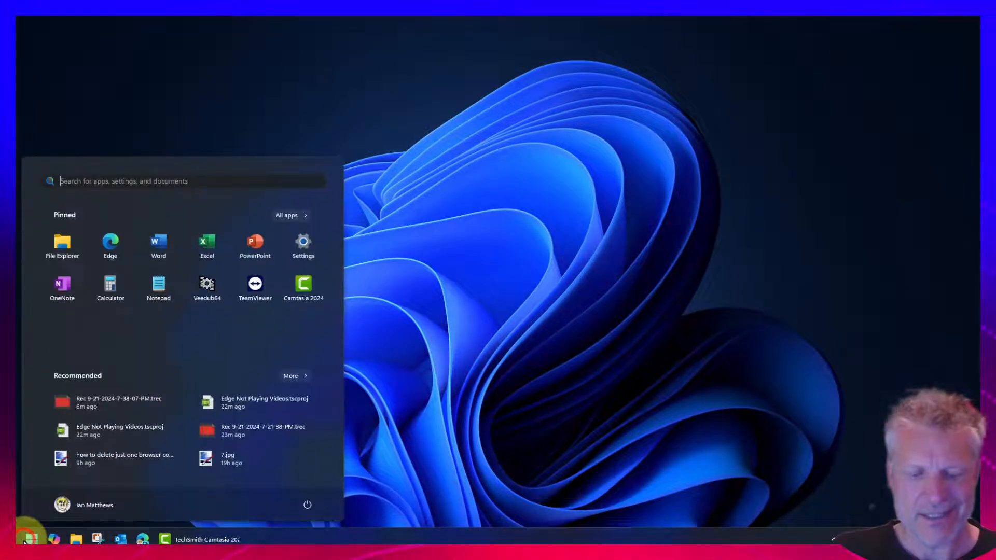
# Relaunch Edge from Start and pause the URTechDotCa featured video once it plays.
pyautogui.click(110, 243)
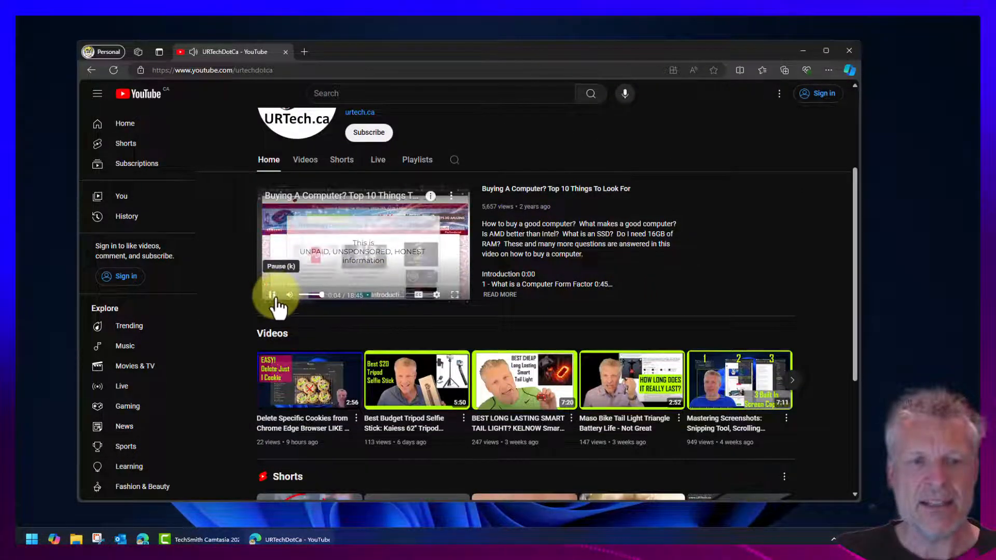
pyautogui.click(425, 52)
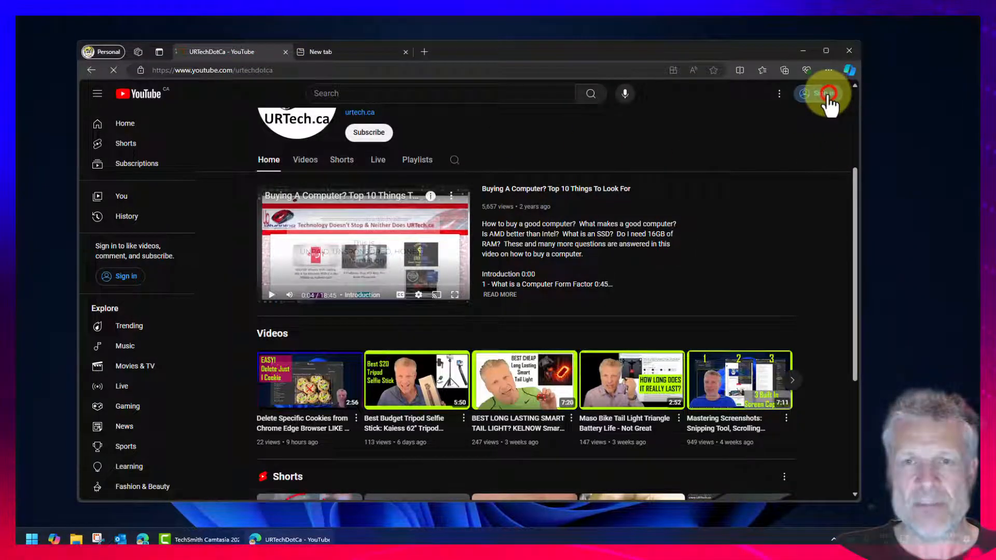
# Sign in to YouTube using the saved Google account from autofill.
pyautogui.click(824, 93)
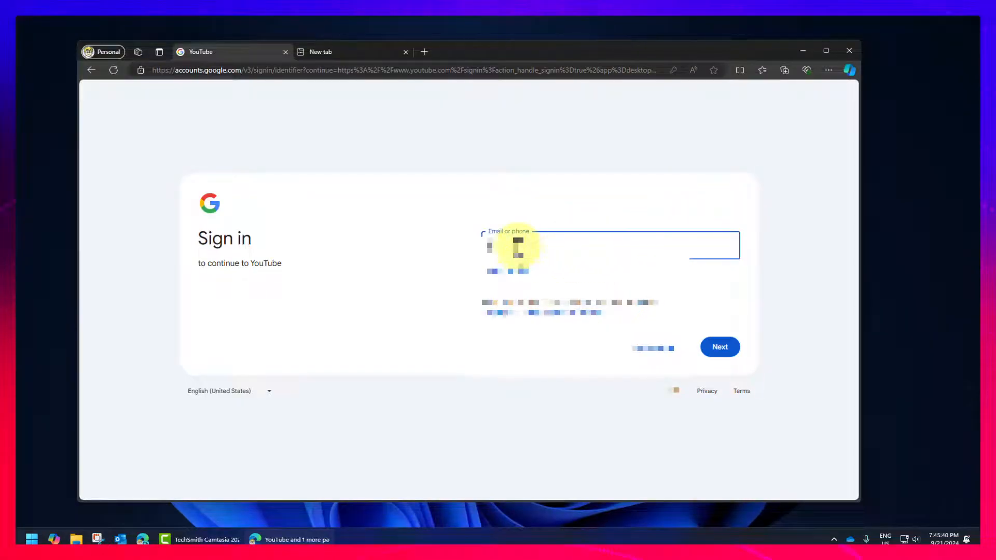
pyautogui.click(519, 247)
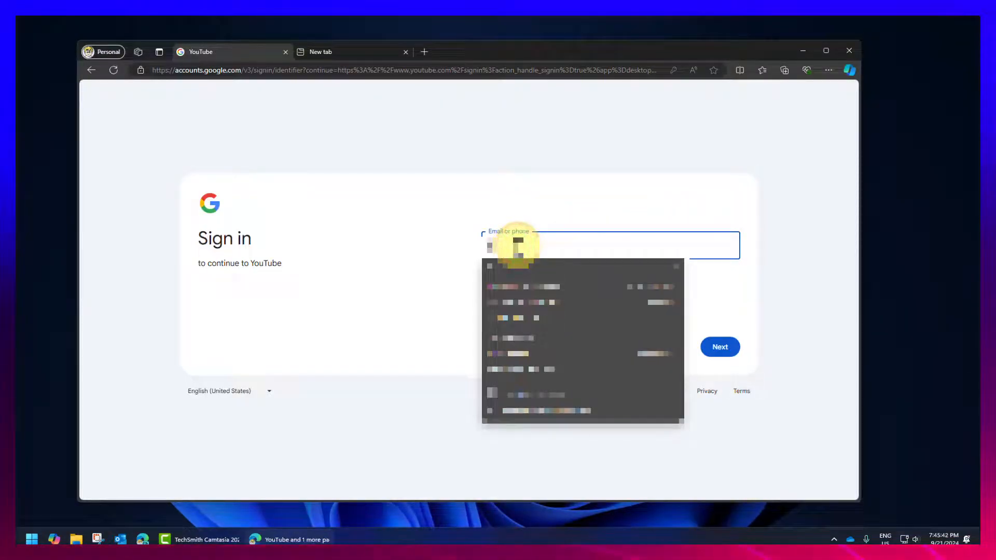
pyautogui.click(537, 287)
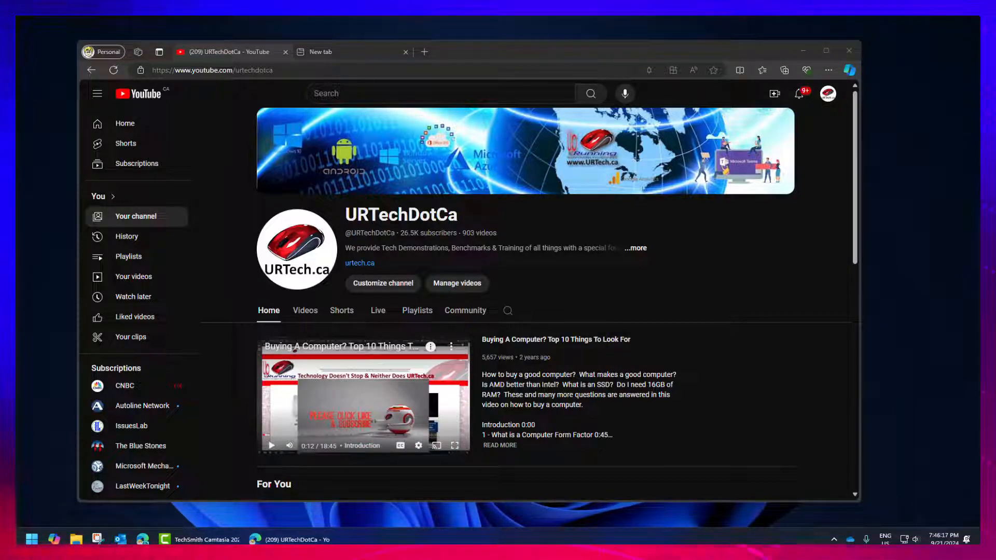
pyautogui.moveTo(777, 216)
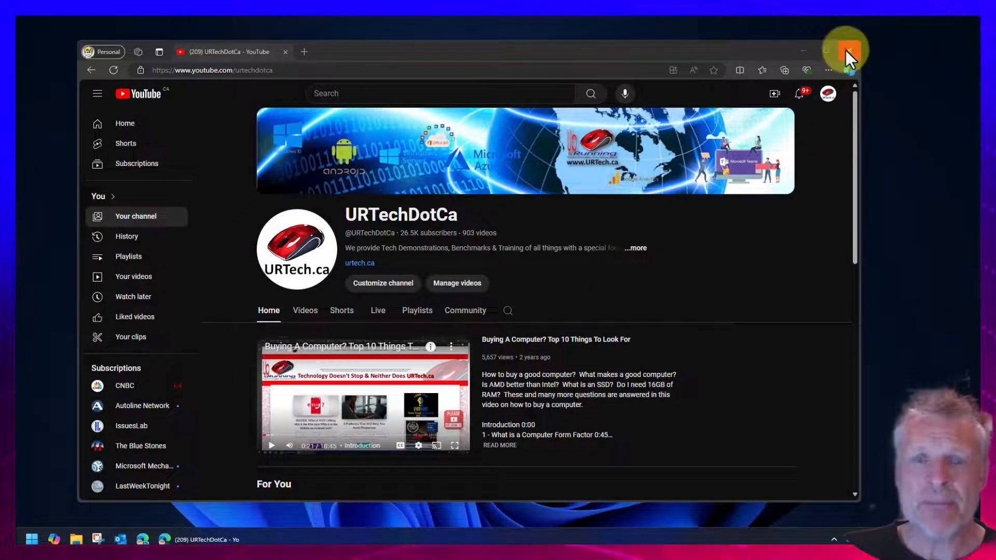
# Close Edge and launch Windows Settings from the pinned Start icon.
pyautogui.click(33, 538)
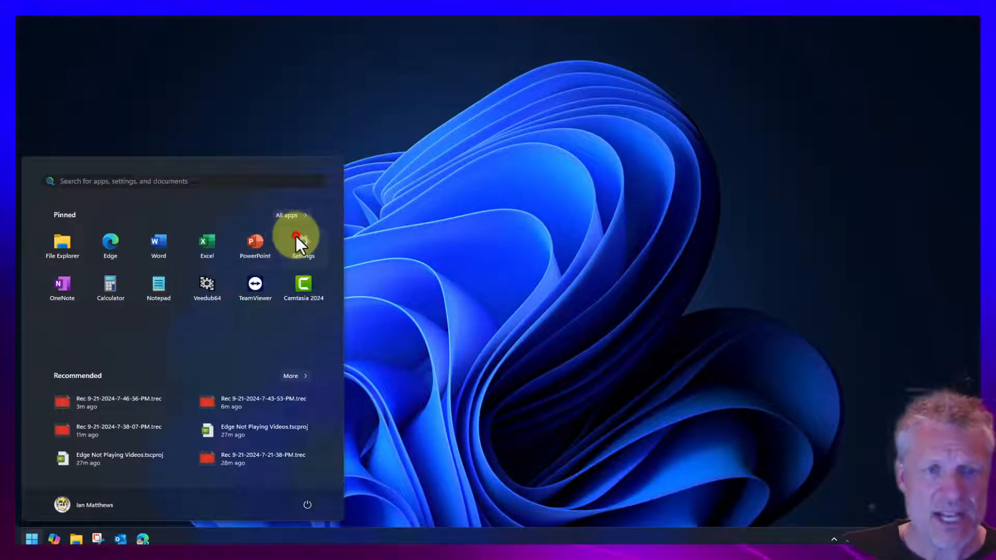
pyautogui.click(300, 240)
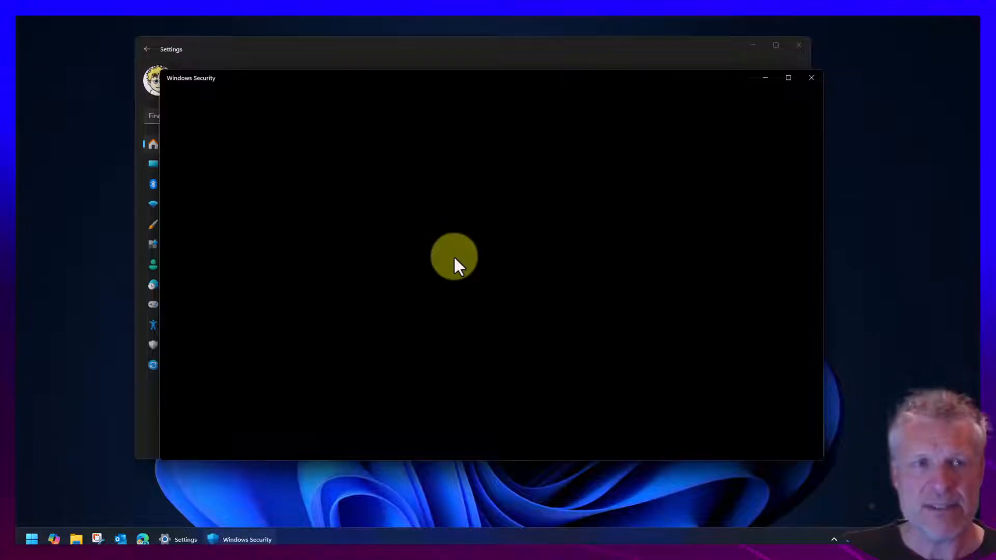